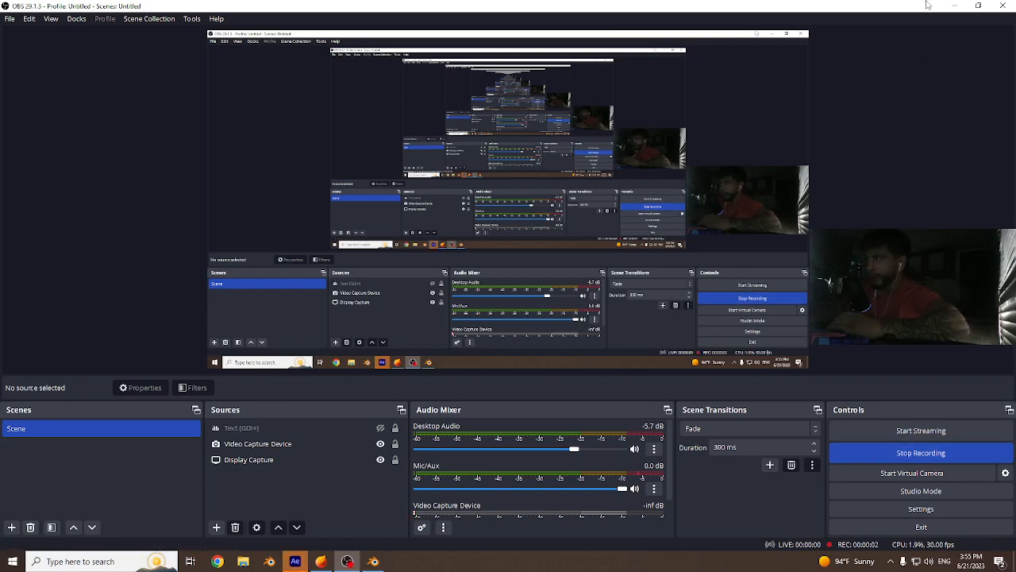
Switch from OBS to the After Effects window on the taskbar.
click(295, 562)
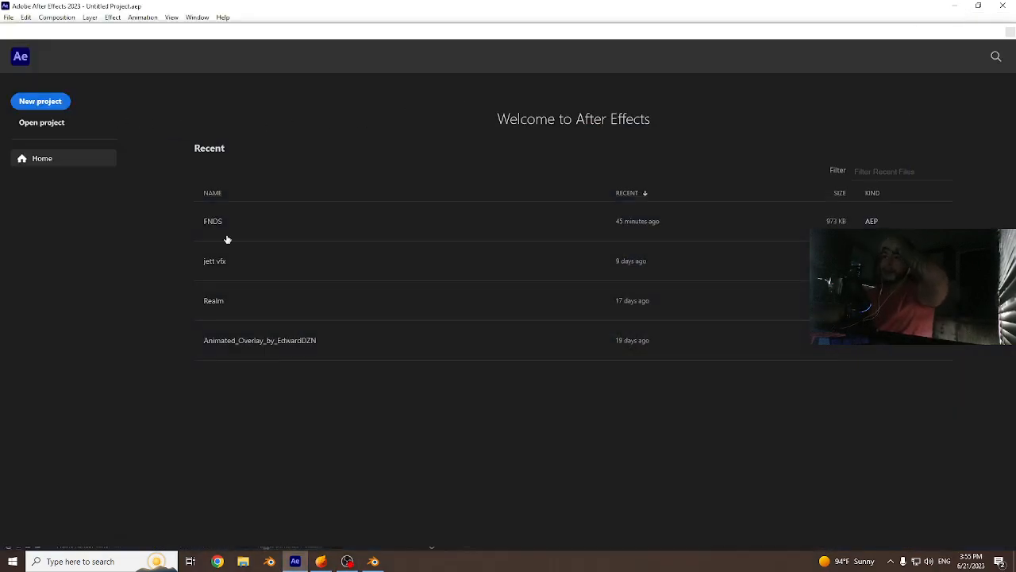
Switch from After Effects to Blender showing the Wraith model.
click(373, 562)
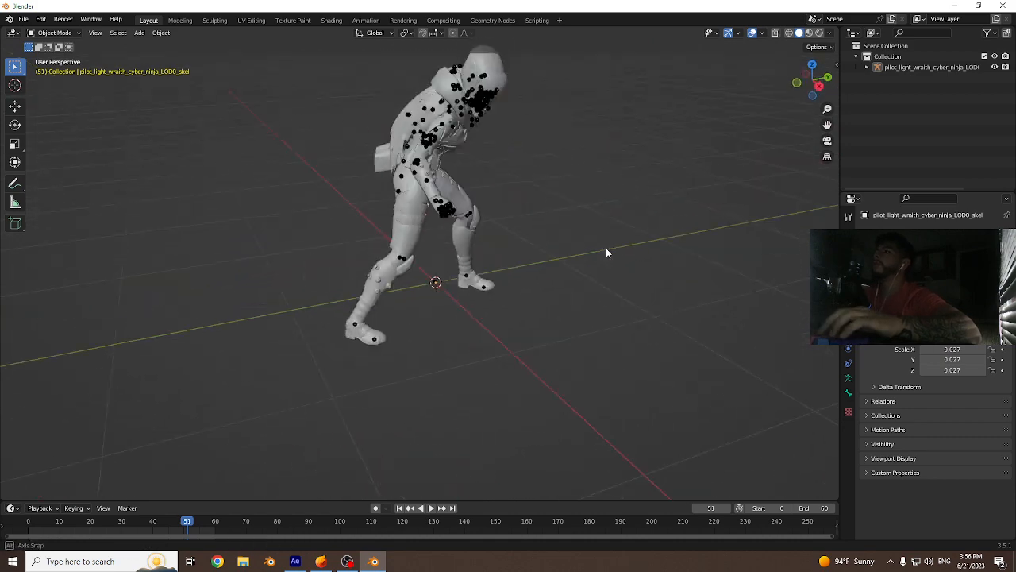
Import the Wraith cyber ninja .semodel file via the SEModel importer.
click(23, 19)
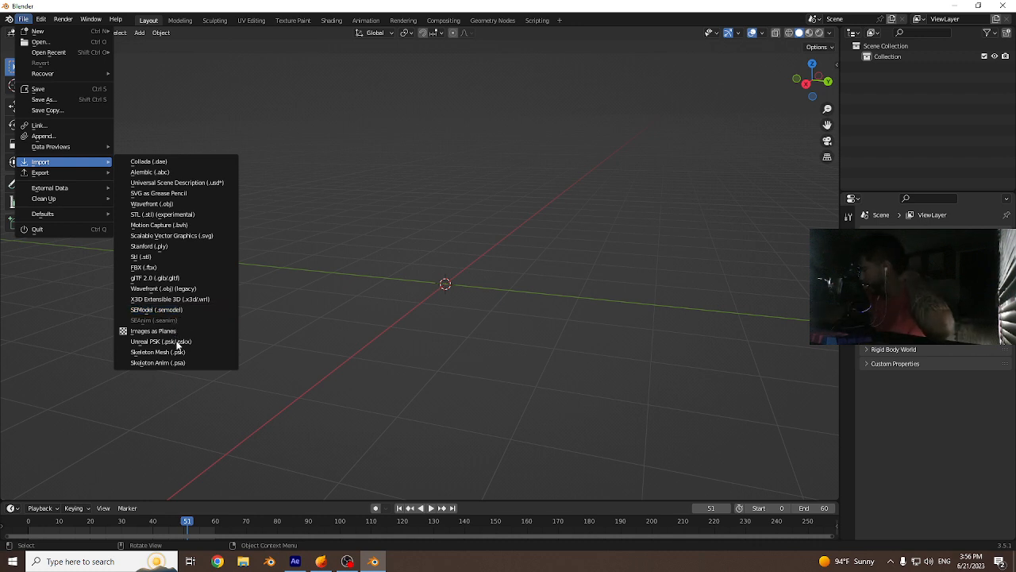
mouse_move(156, 310)
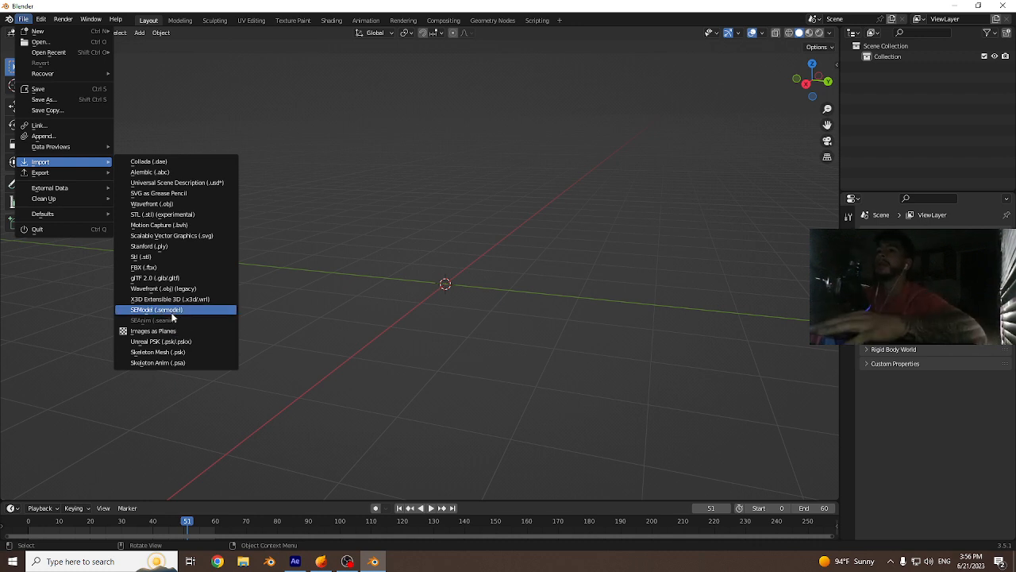
click(156, 310)
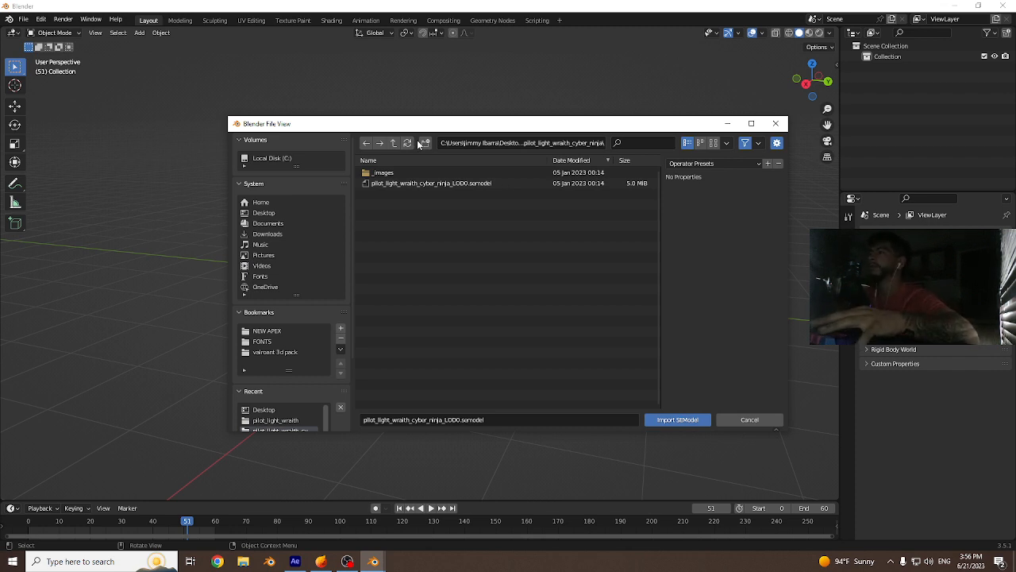
click(432, 184)
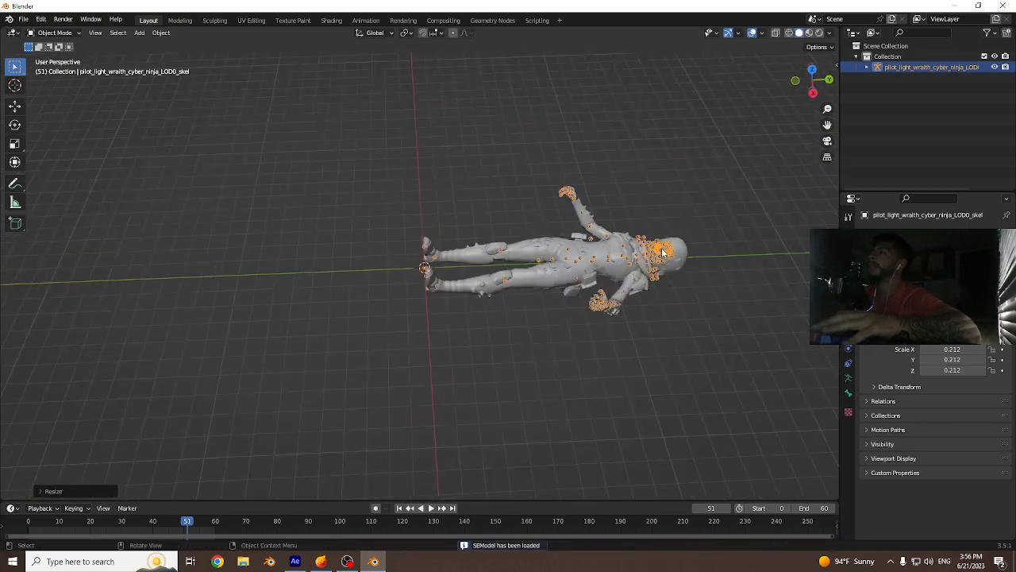
Import a Wraith .seanim animation clip onto the rig and preview it on the timeline.
click(24, 19)
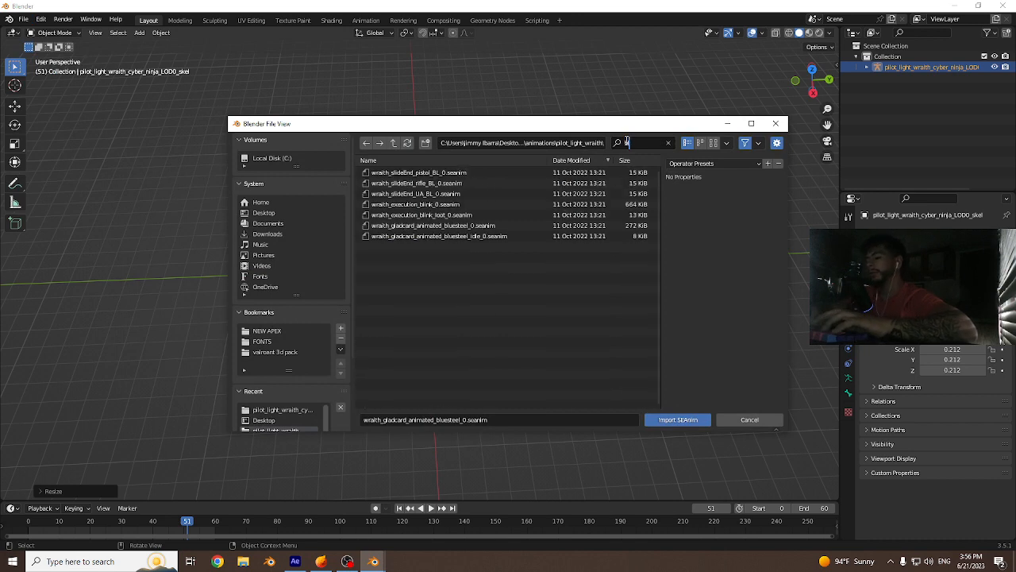
click(677, 419)
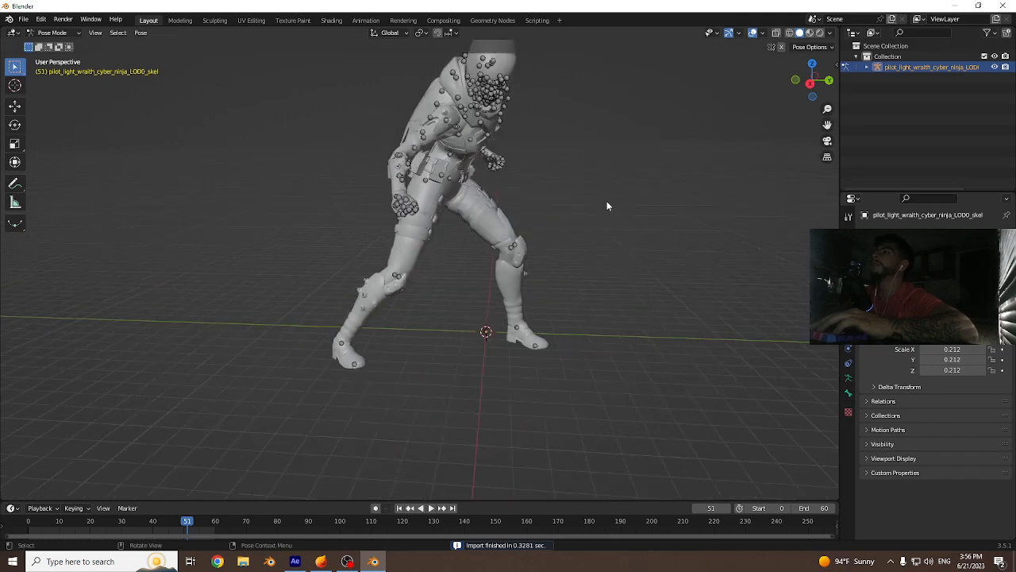
click(426, 508)
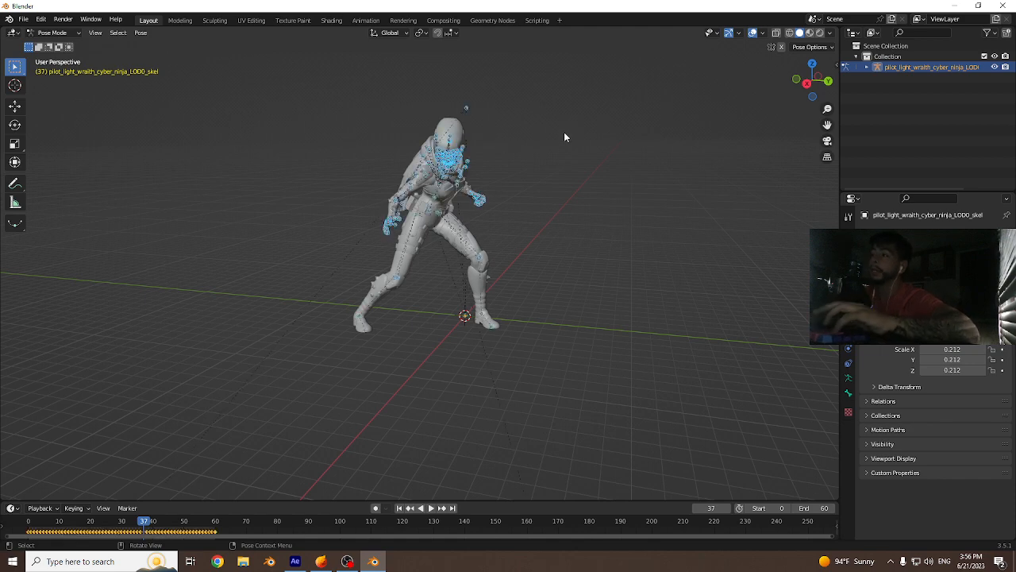
Return the Wraith model from pose mode to Object Mode.
click(51, 32)
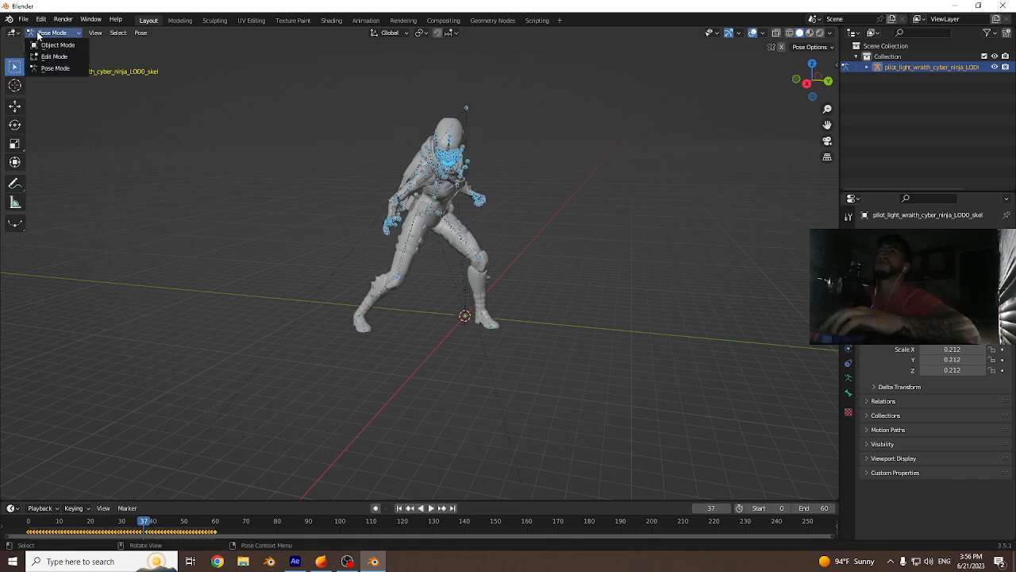
click(57, 45)
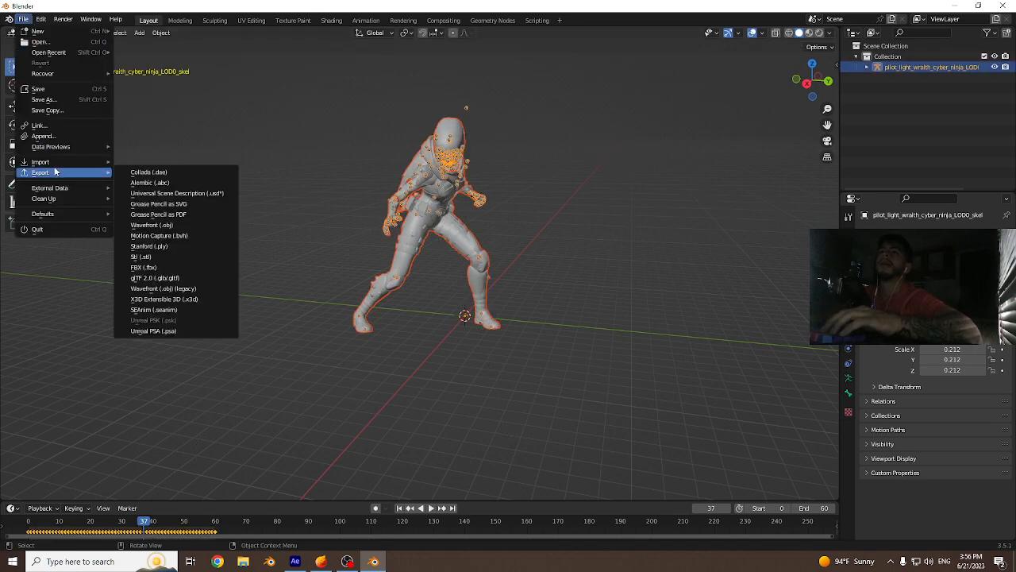
mouse_move(143, 267)
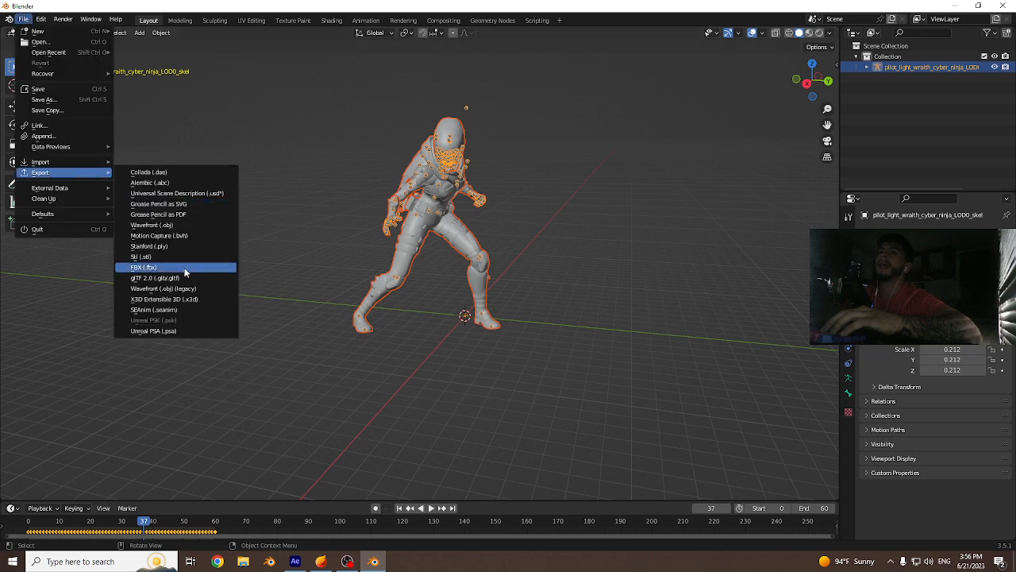
Export the scene as FBX to the desktop using the Updated Embergen Export preset with Bake Animation.
click(143, 267)
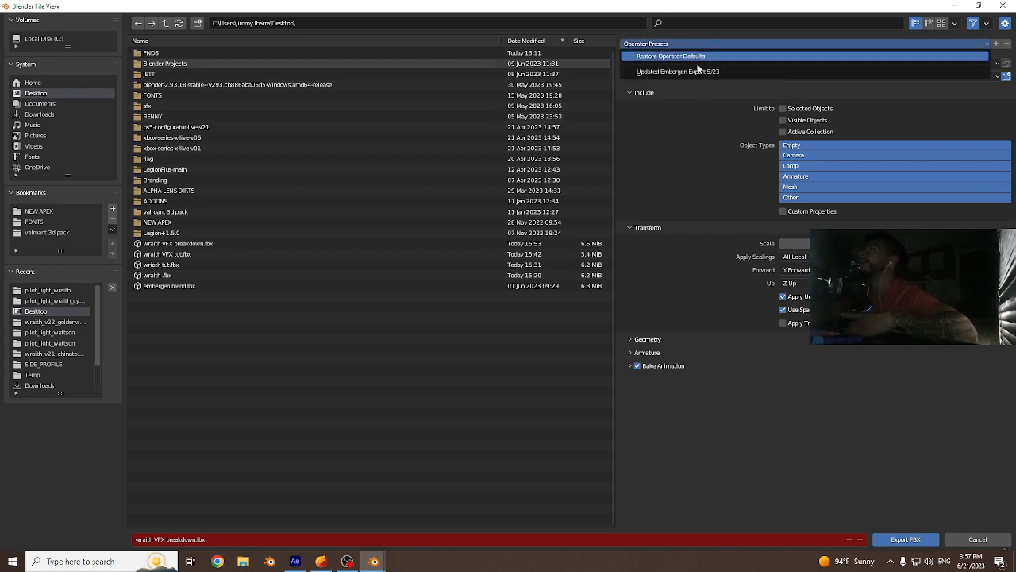
click(678, 72)
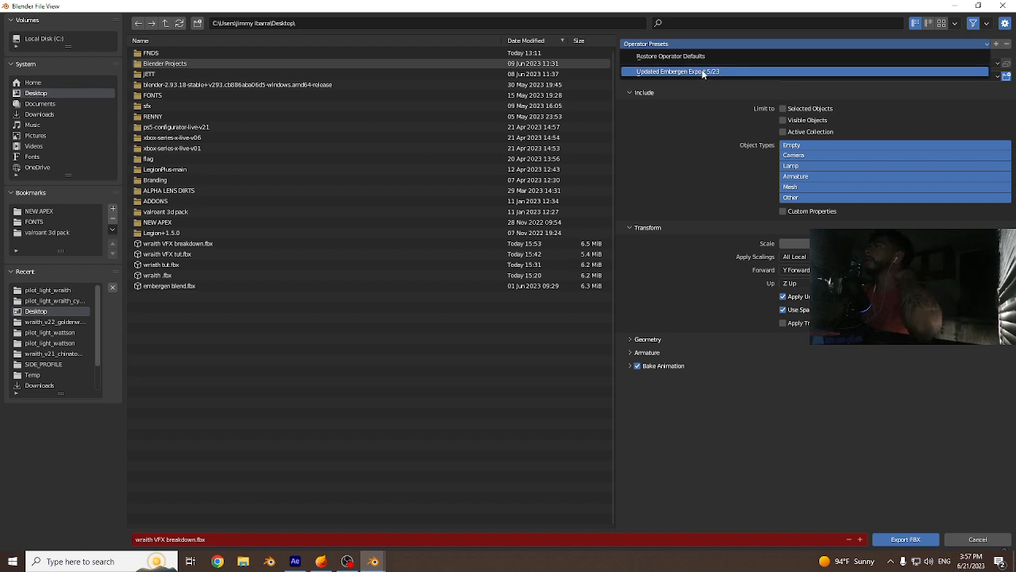
mouse_move(702, 72)
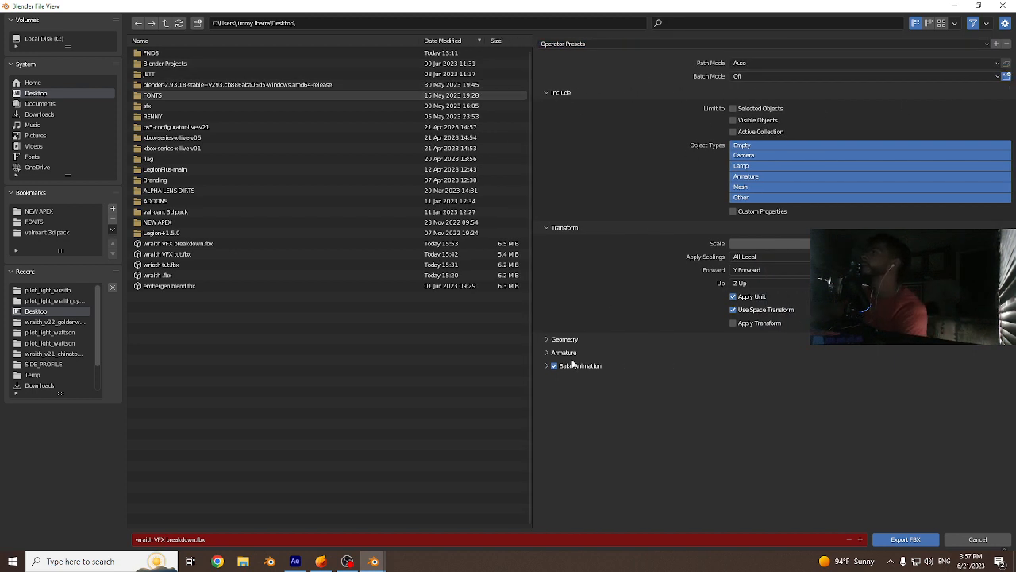
scroll(down, 3)
text(asdfsadfasdfadsfas)
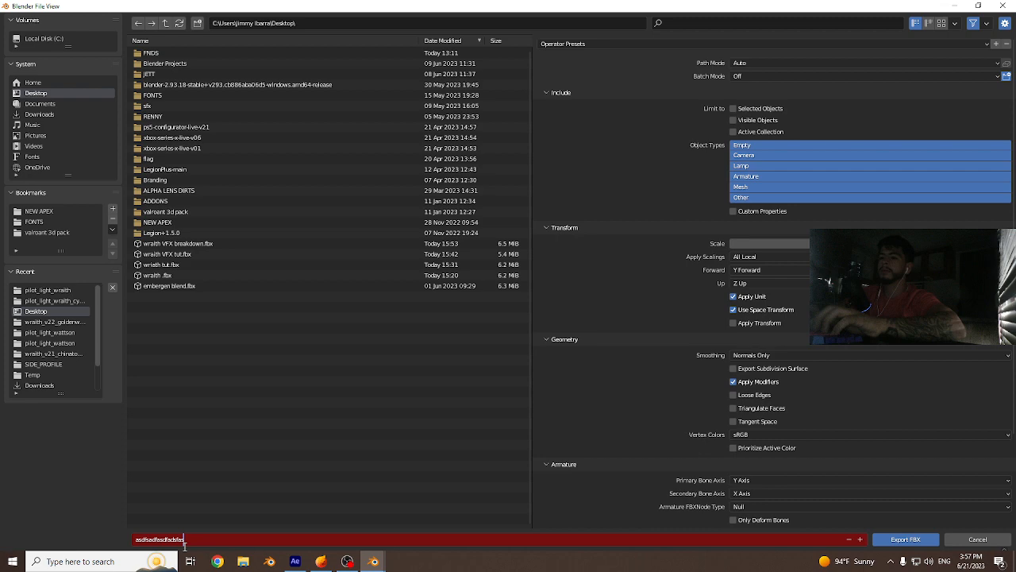
click(978, 540)
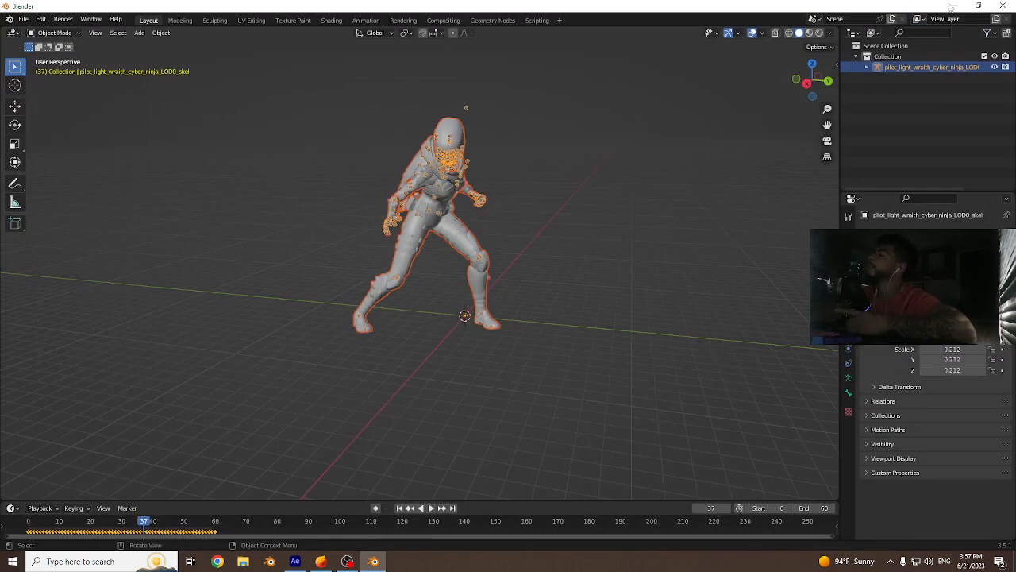
Switch to EmberGen and load a fresh fire template with a primitive emitter.
click(295, 562)
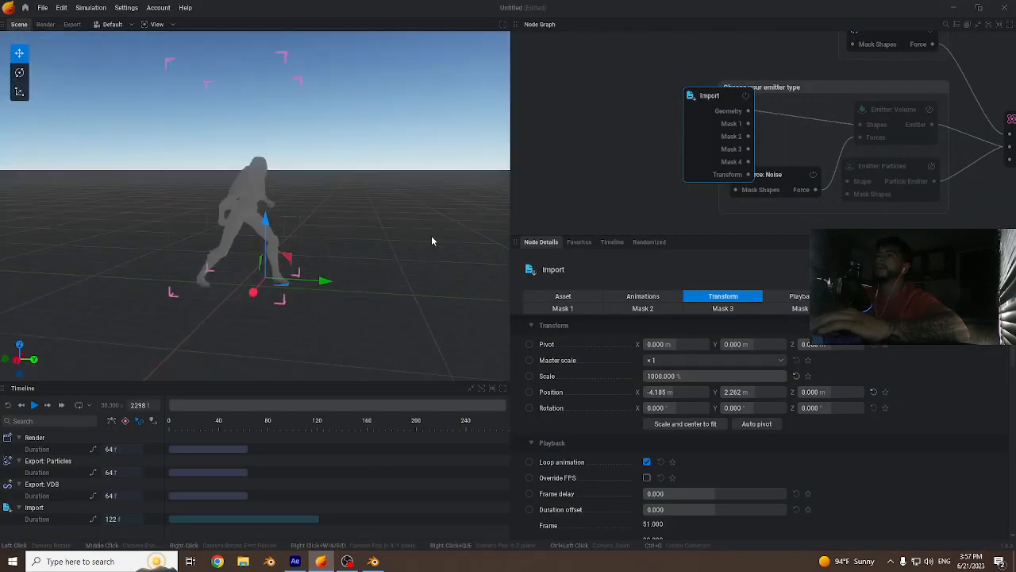
click(19, 8)
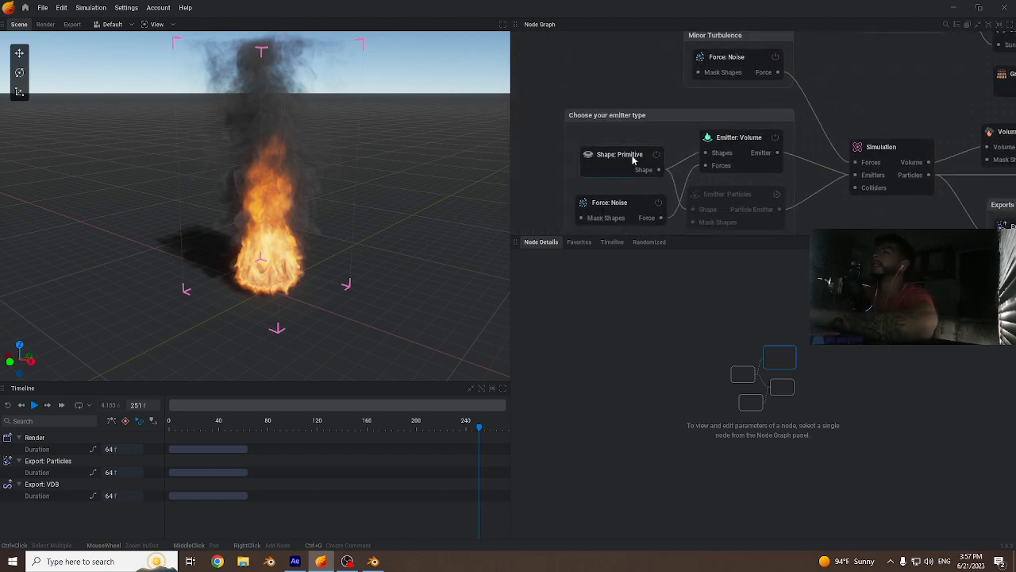
Remove the Shape: Primitive node and add a Shape > Import node in its place.
click(623, 159)
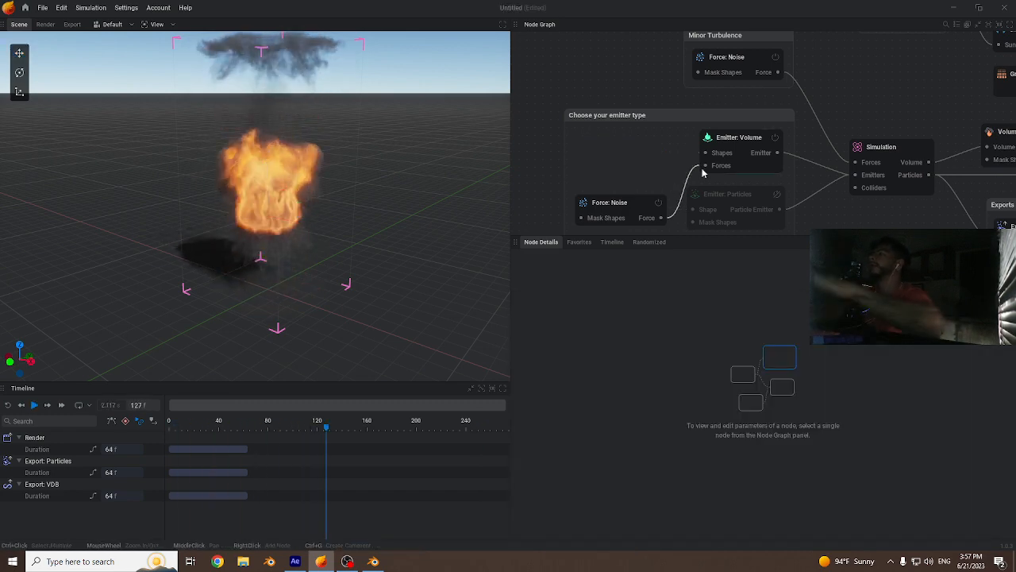
click(721, 152)
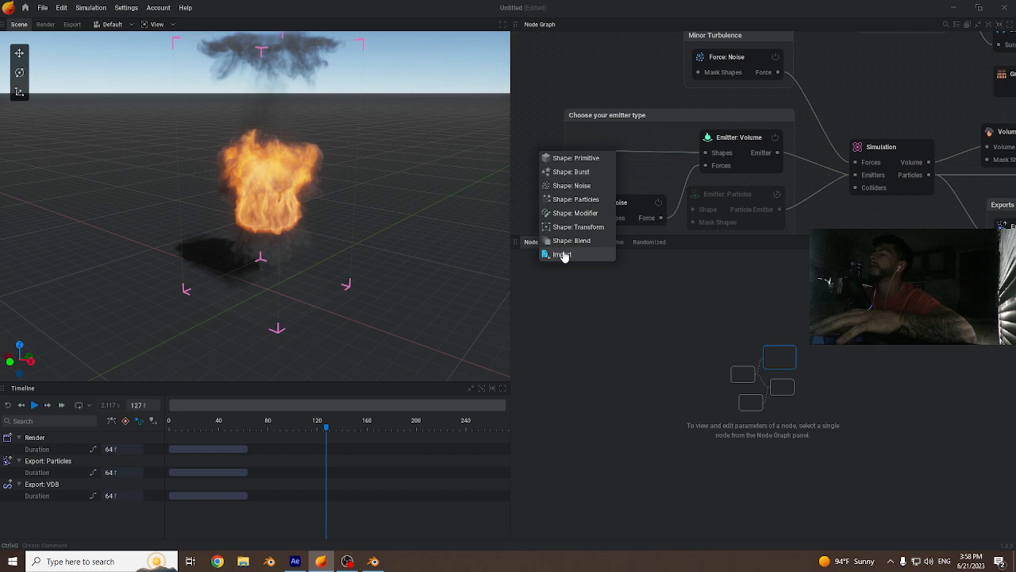
click(562, 254)
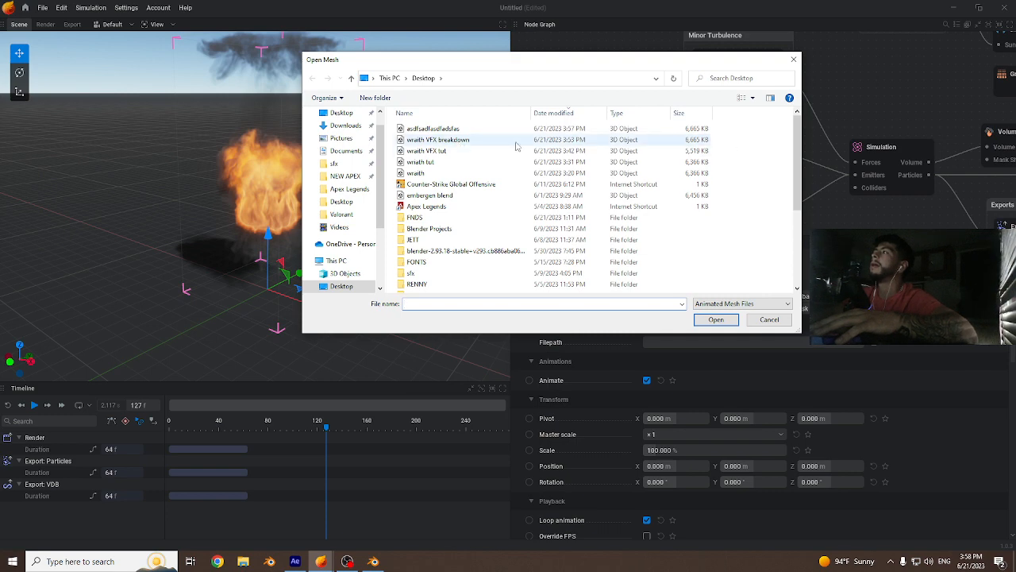
Load the exported Wraith FBX from the Desktop into the Import node, then return to OBS.
click(434, 128)
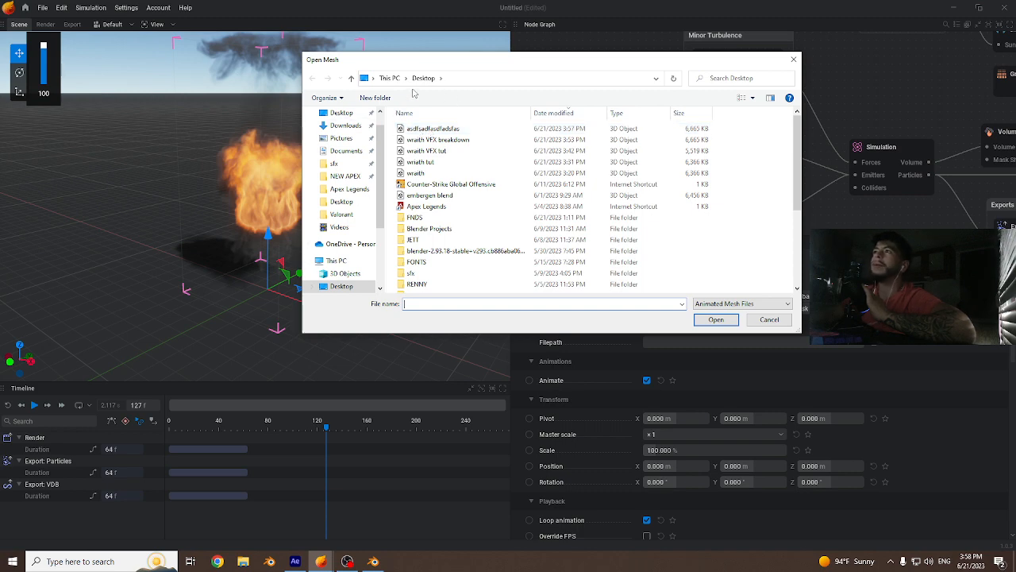
click(433, 127)
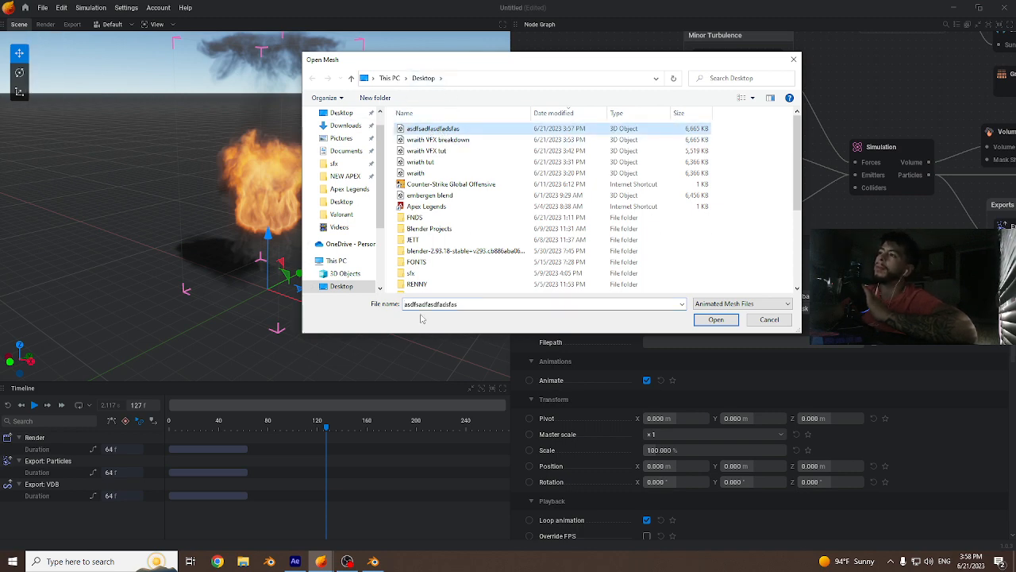
click(715, 319)
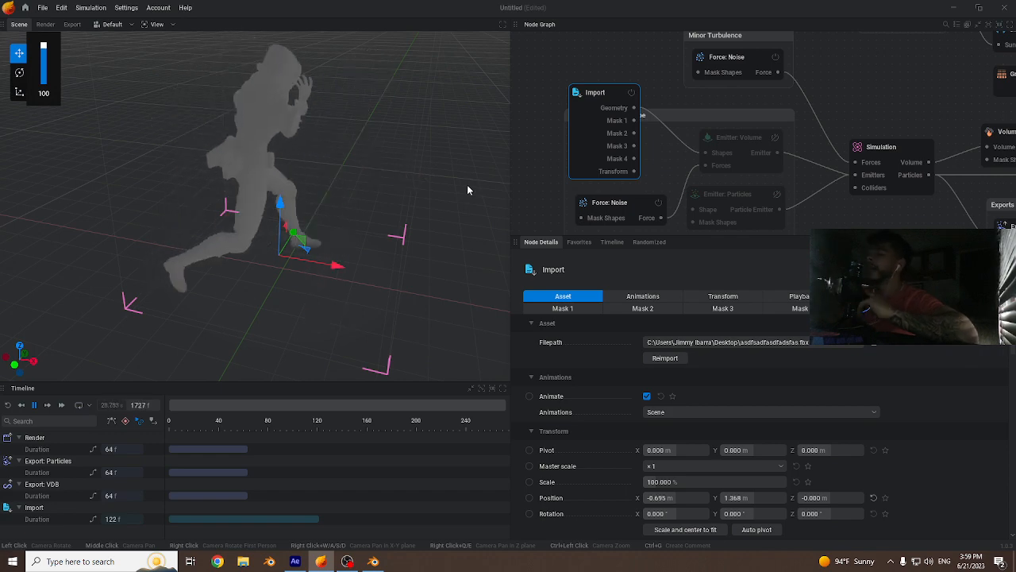
click(347, 562)
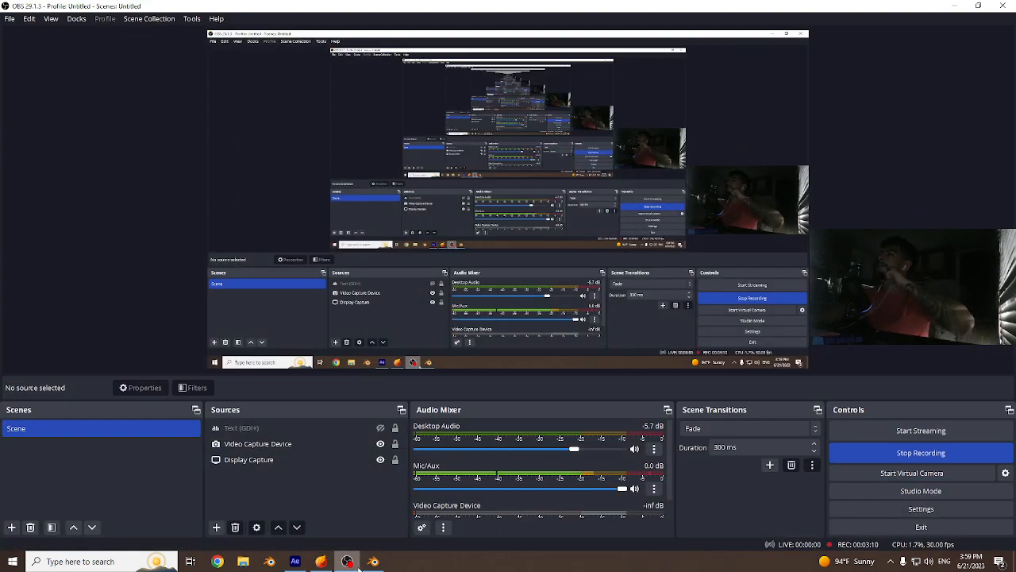